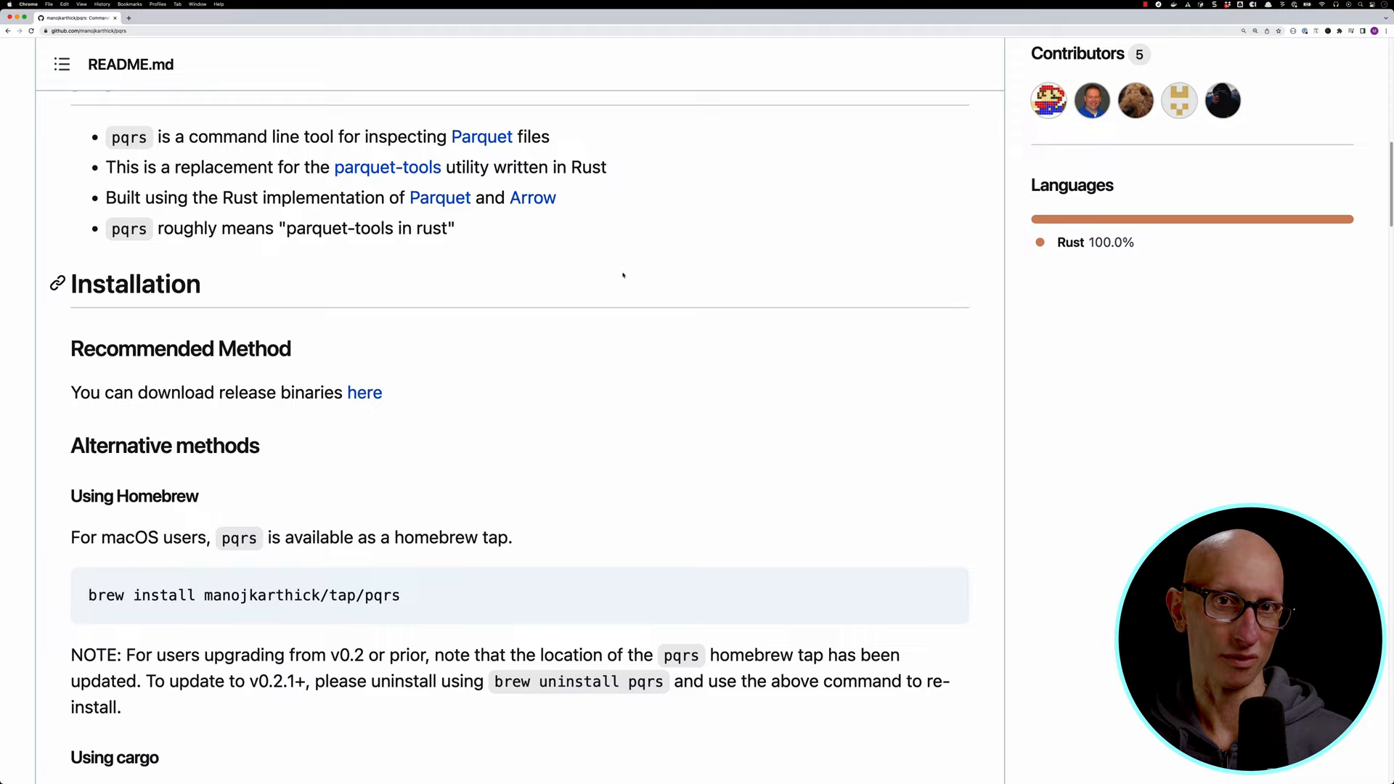
# Step: Scroll the pqrs README down to the Installation section
pyautogui.scroll(-3)
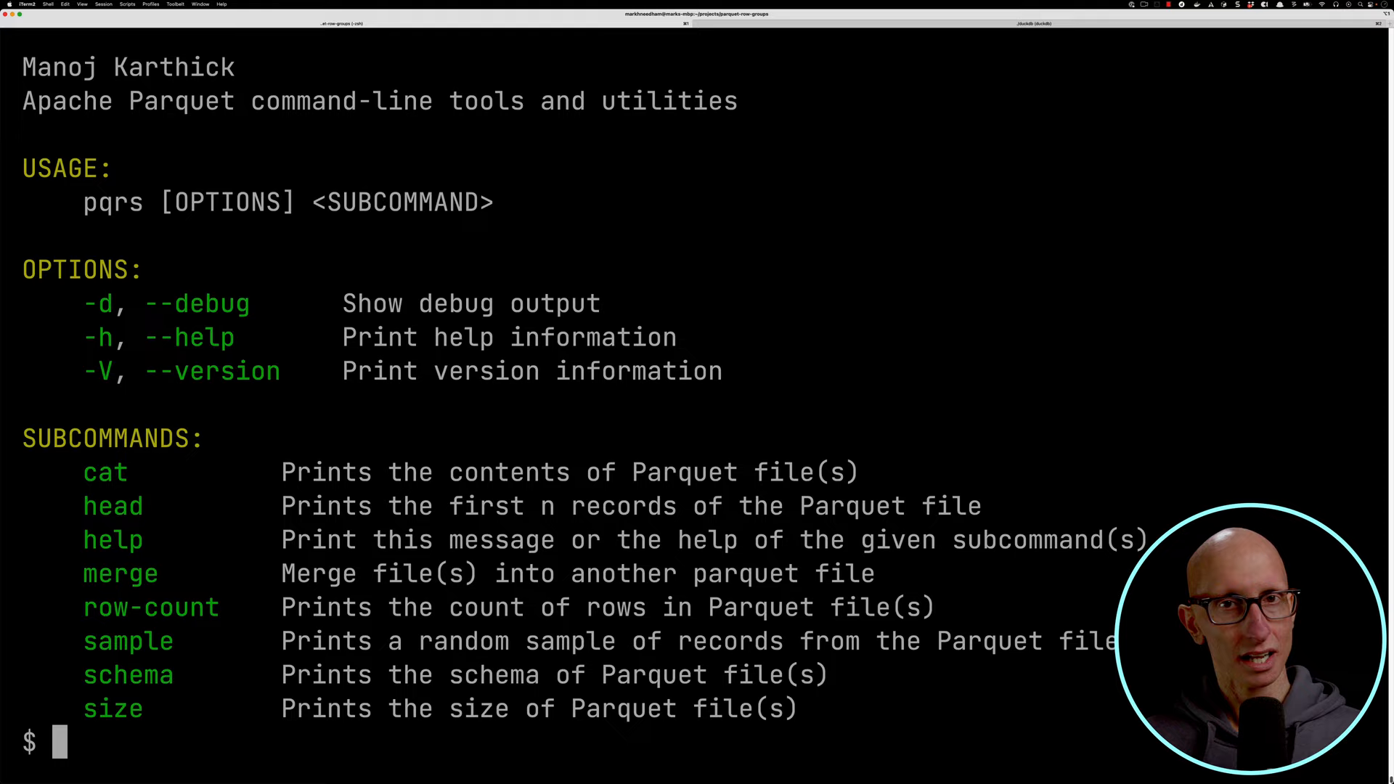
# Step: Print the first record of male_players_duck_1m.parquet as compact JSON via pqrs head and jq -c, then begin the schema command
pyautogui.write('pqrs head --records 1 data/male_players_duck_1m.parquet --json | jq -c')
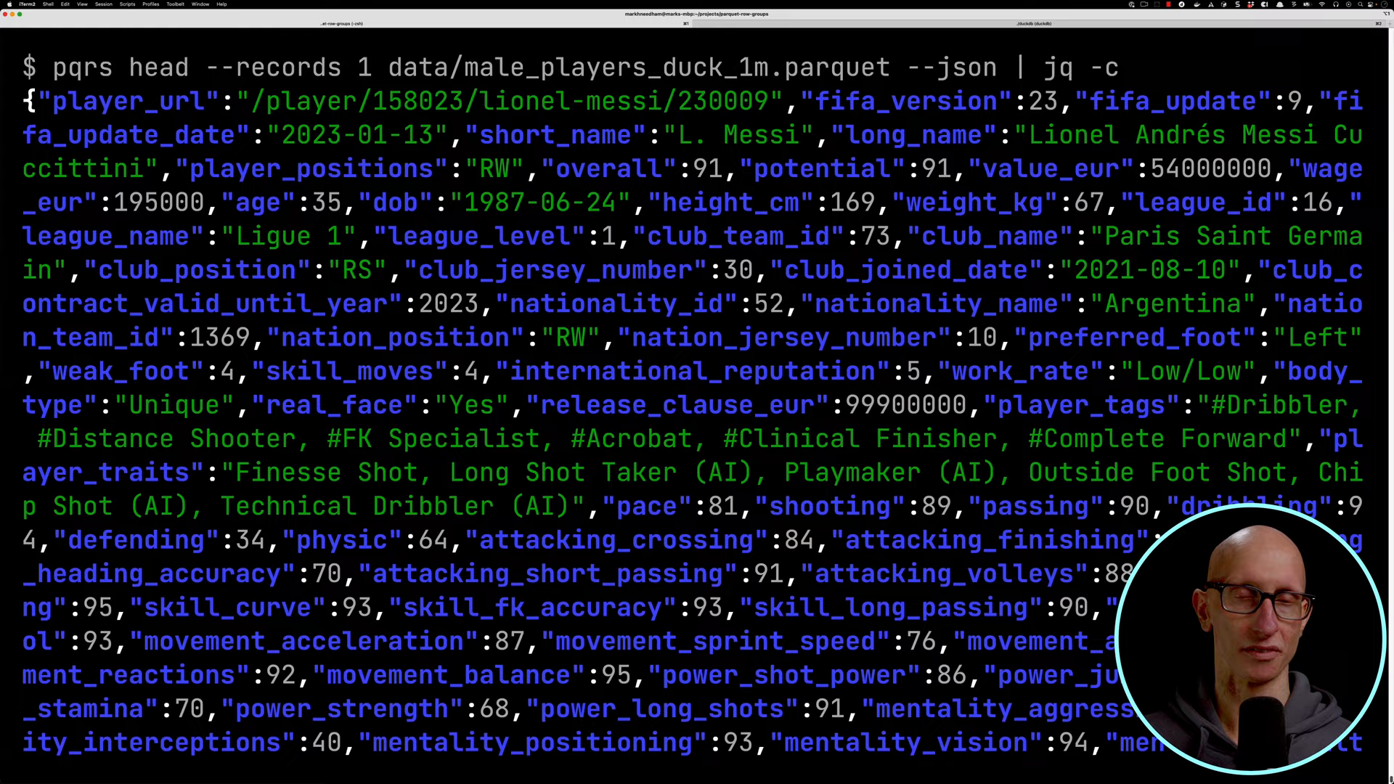
pyautogui.write('pqrs schema data/male_players_duck_')
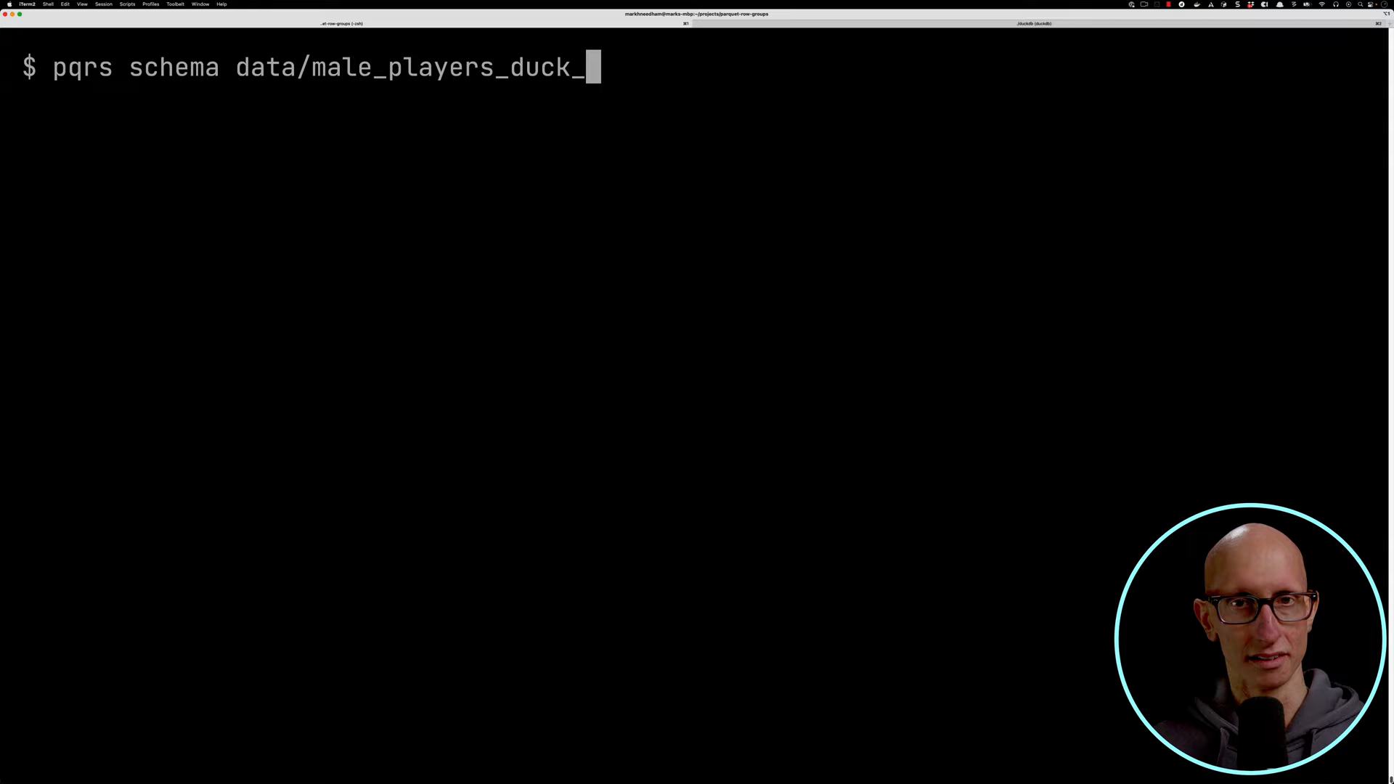
# Step: Show the players file's detailed schema in less, paging through column types, 10 row groups and 110 columns
pyautogui.press('Return')
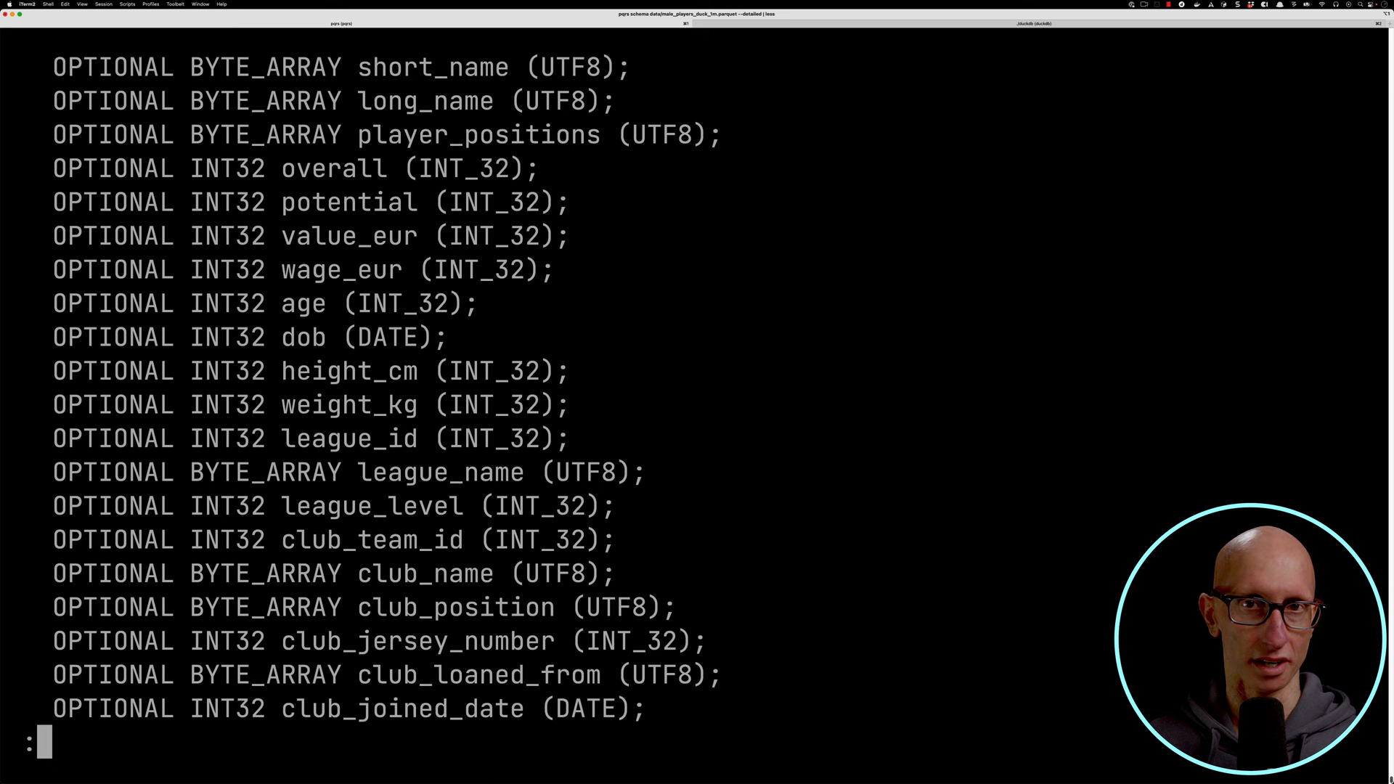
pyautogui.scroll(-3)
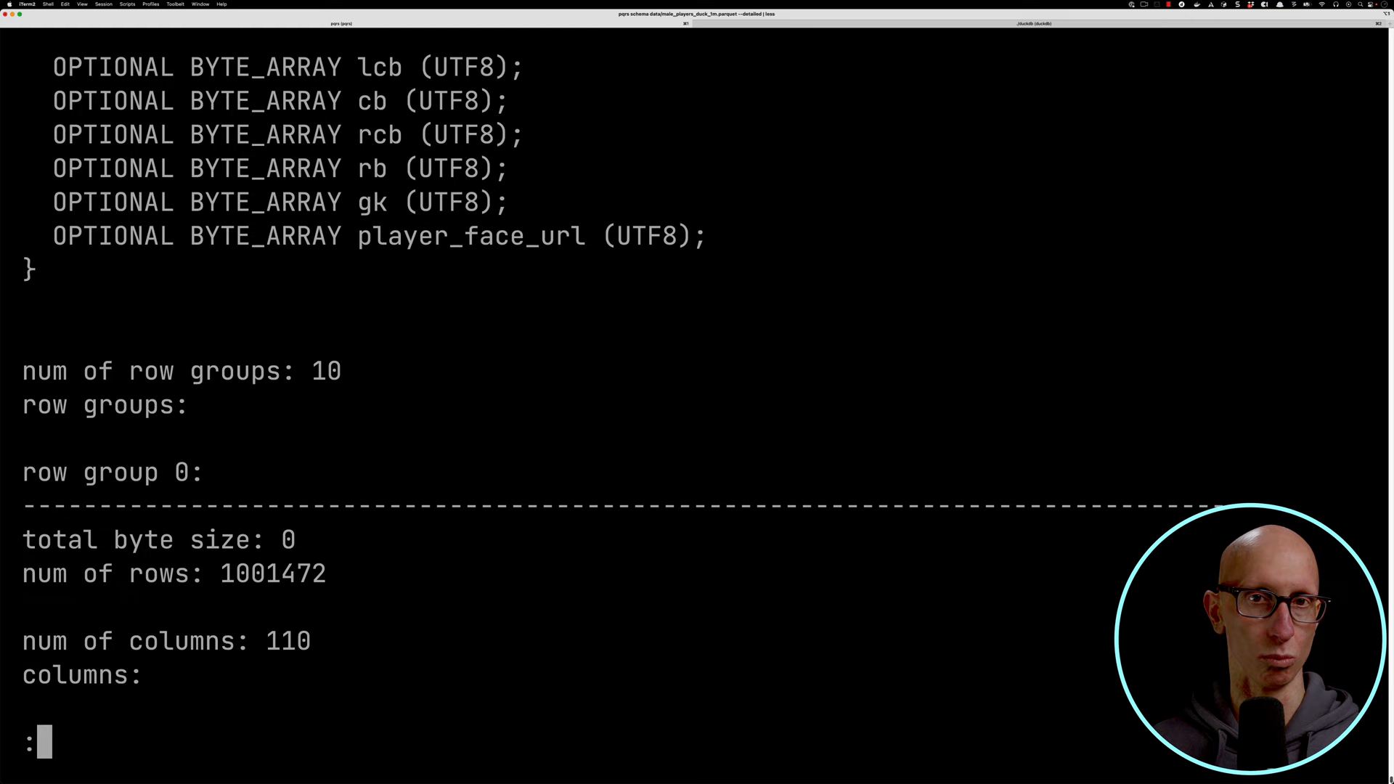
pyautogui.scroll(-3)
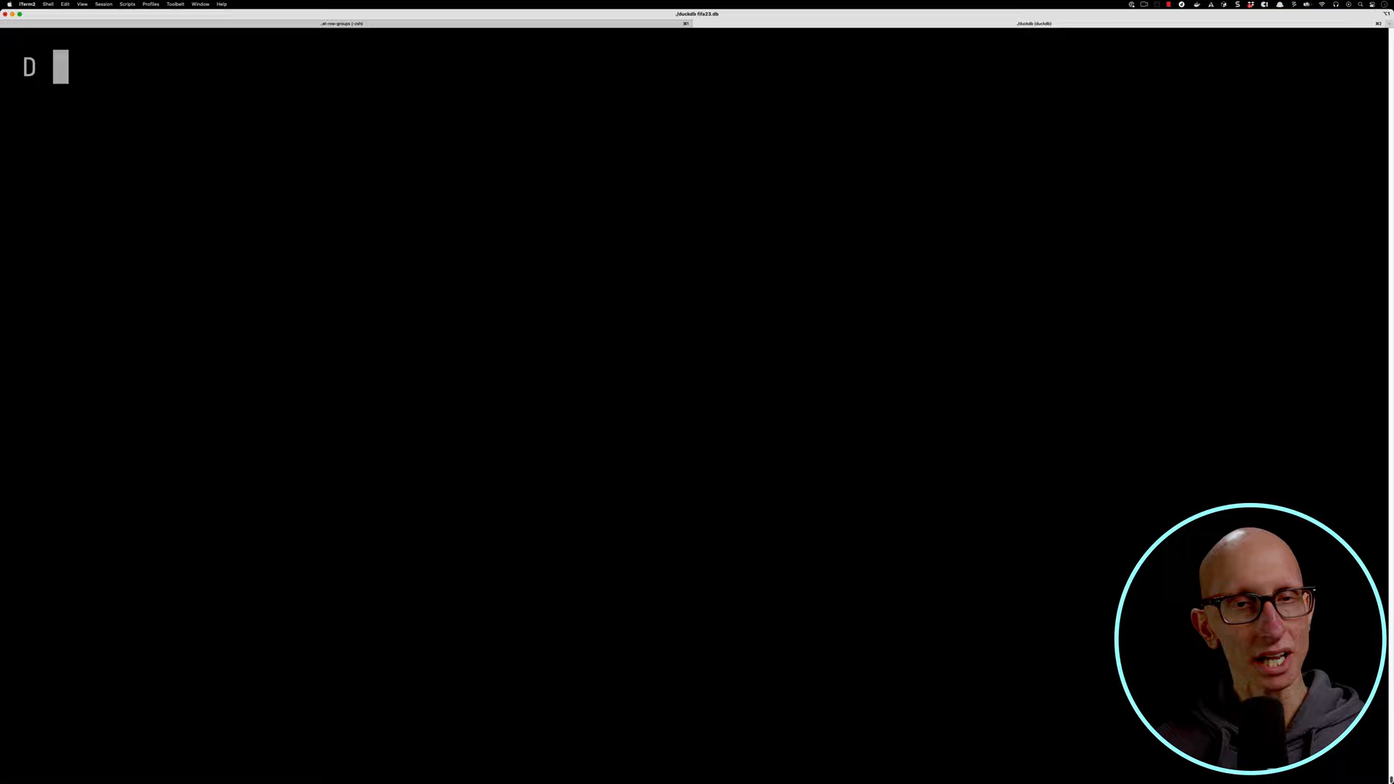
# Step: Query parquet_metadata for the players file and store it in temporary table fifaMetaData
pyautogui.write('from parquet_')
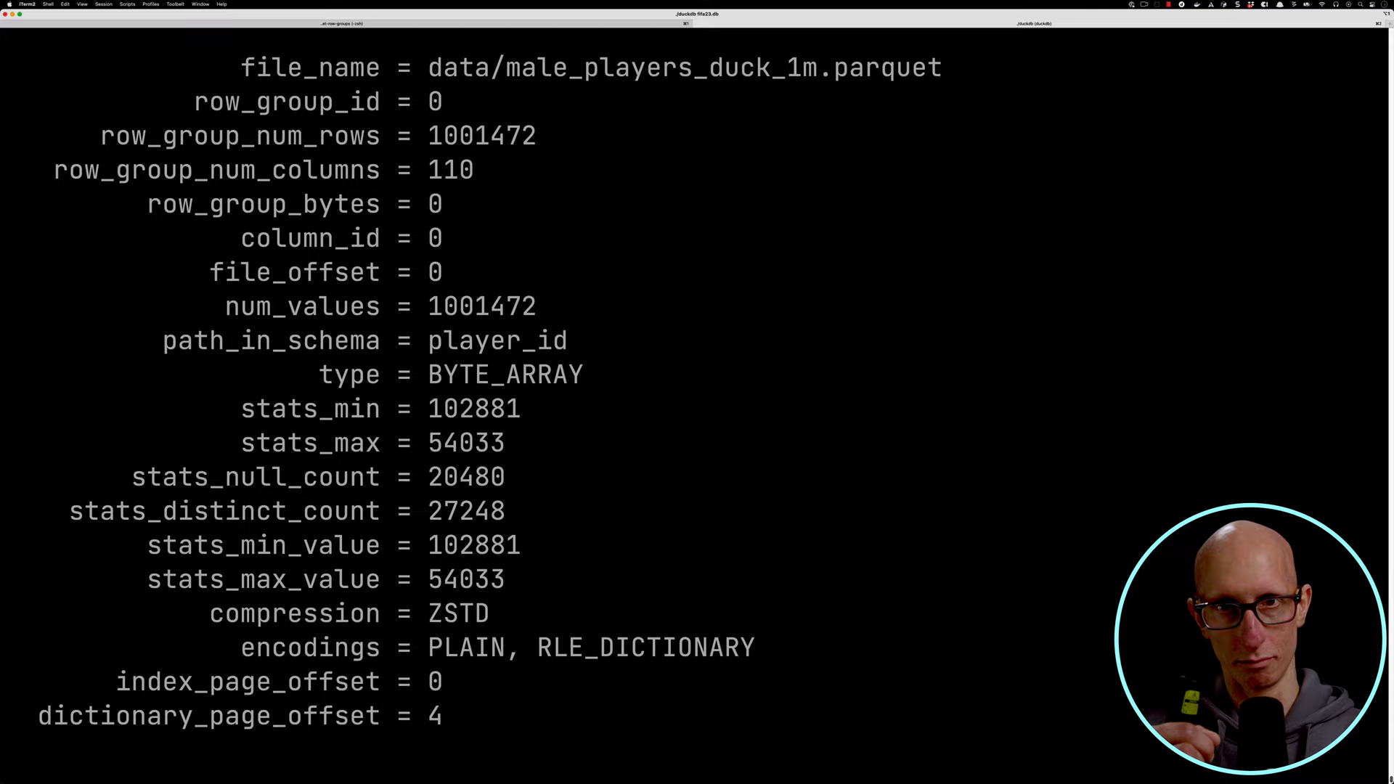
pyautogui.write('CREATE OR REPLACE TEMPORARY')
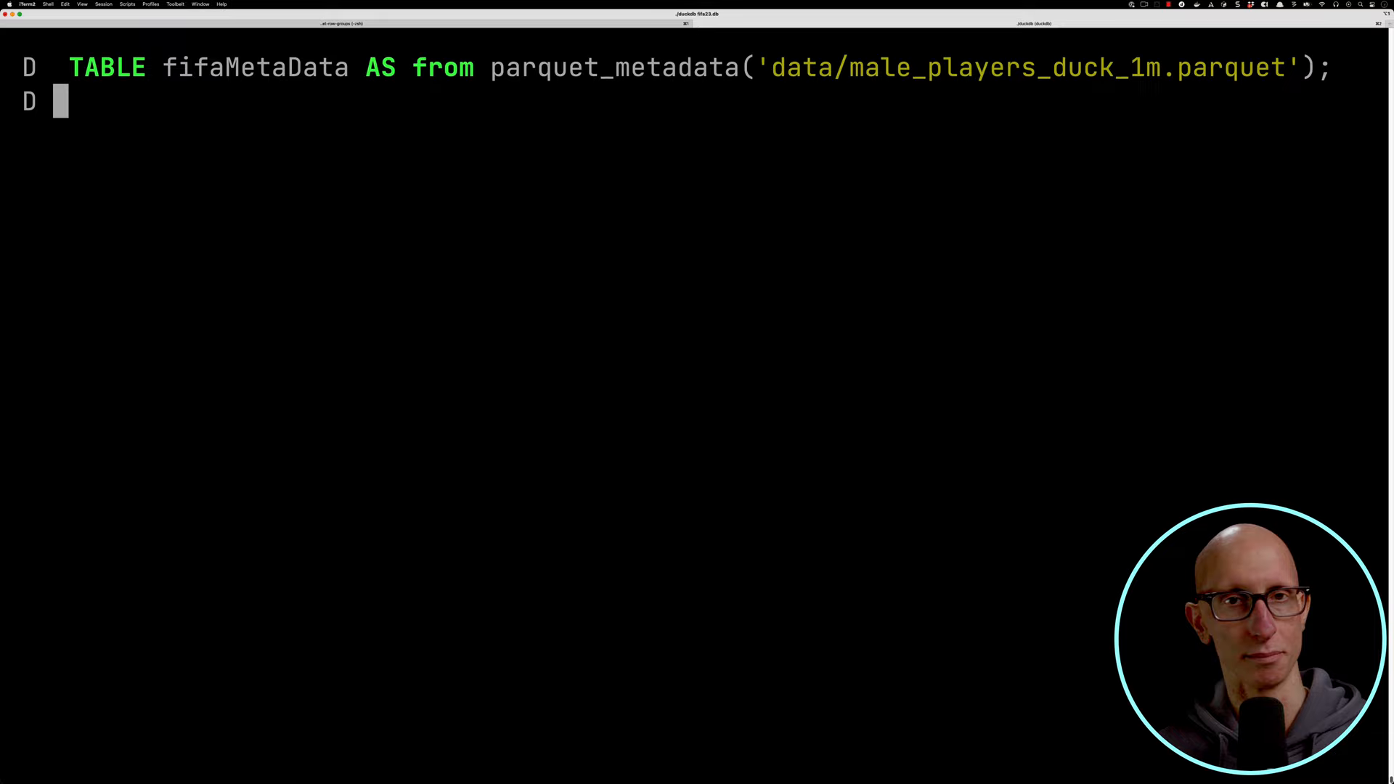
# Step: Count distinct row groups and list avg, min and max num_values per row_group_id in fifaMetaData
pyautogui.write('select count(distinct row_group_id) F')
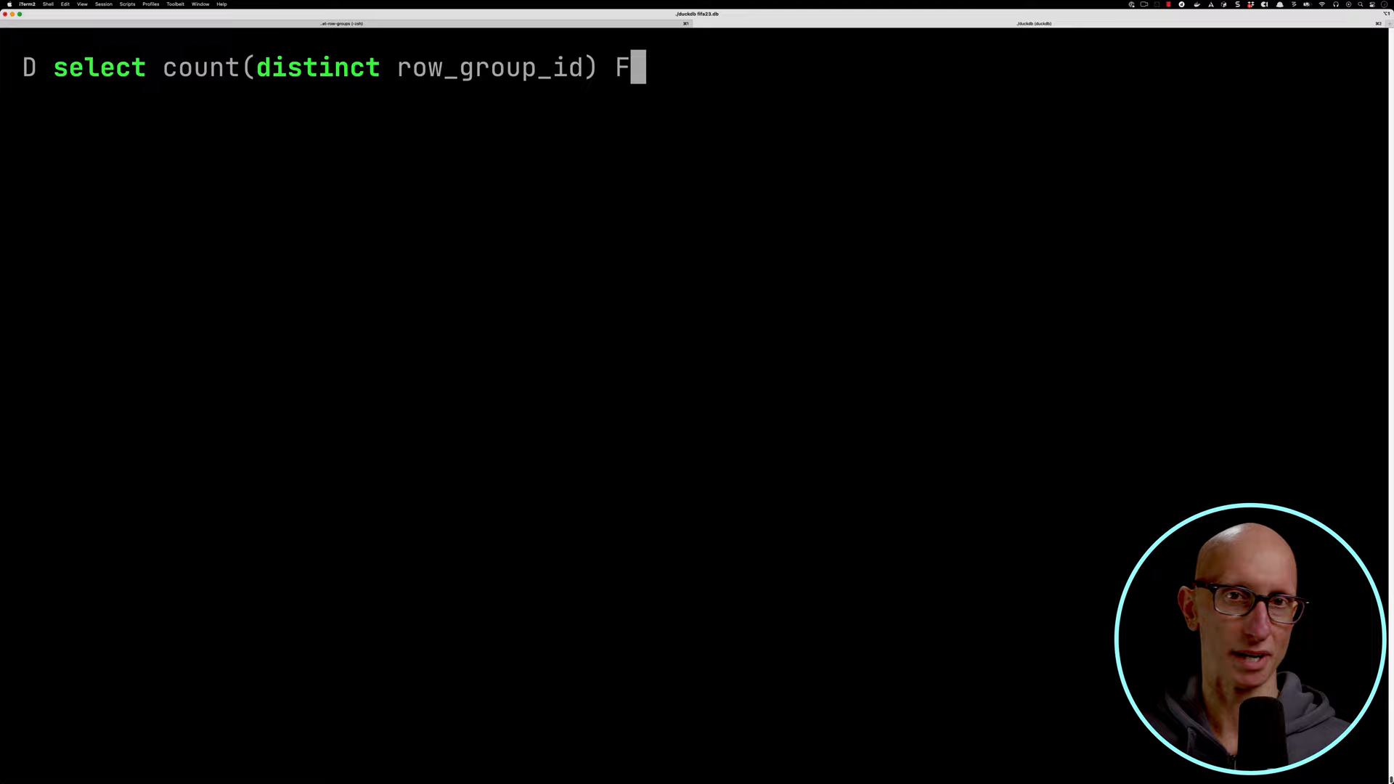
pyautogui.write('ROM fifaMetaData;')
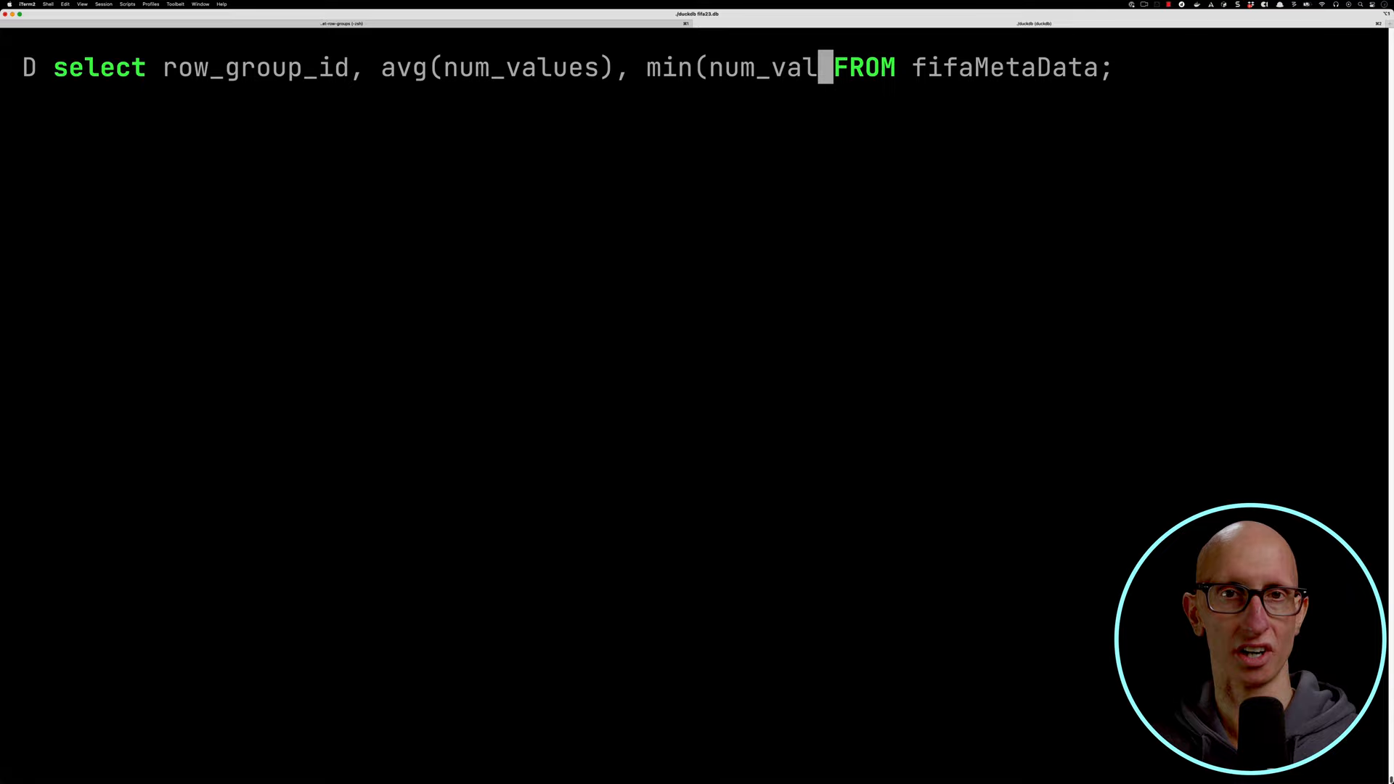
pyautogui.press('Return')
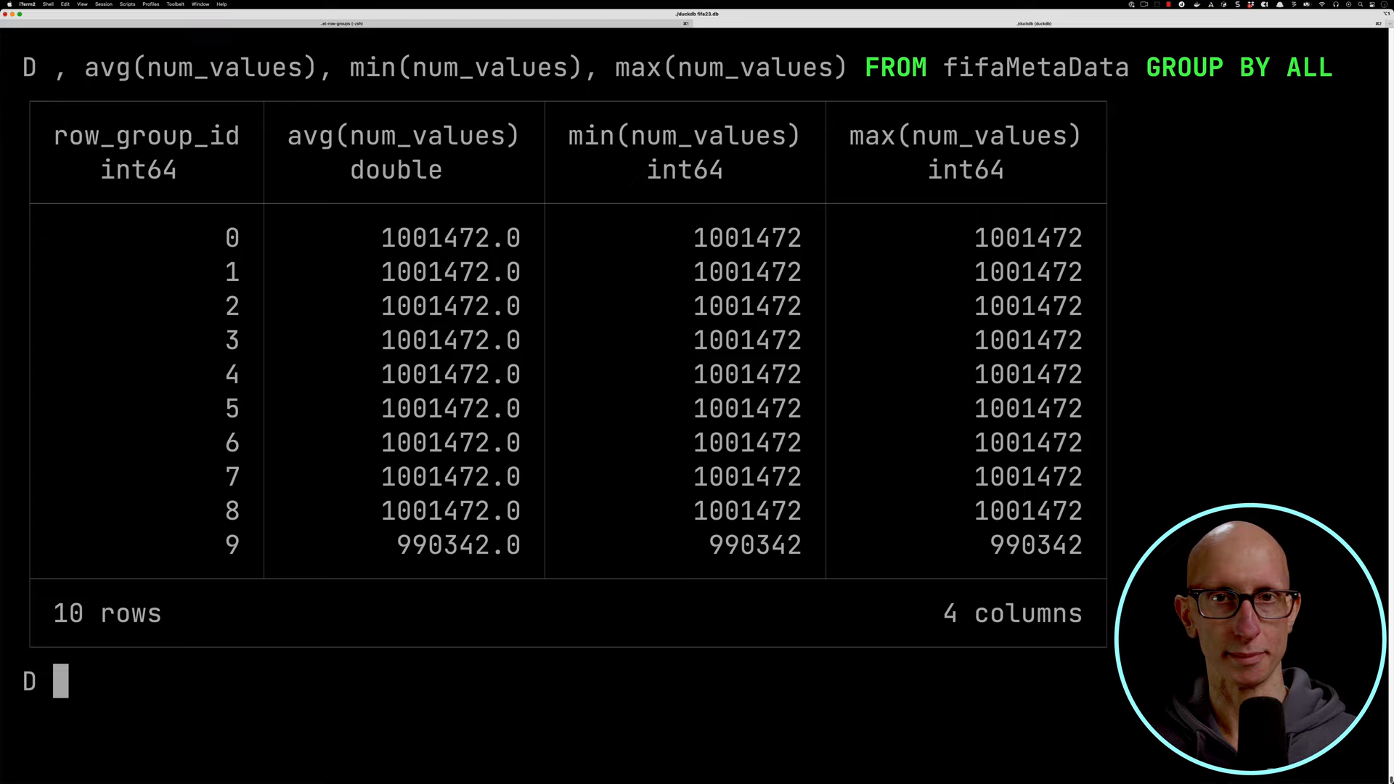
# Step: Begin a count(*) query on fifaMetaData filtered to row_group_id = 0
pyautogui.write('select count(*) from fifaMetaData WHERE row_grou')
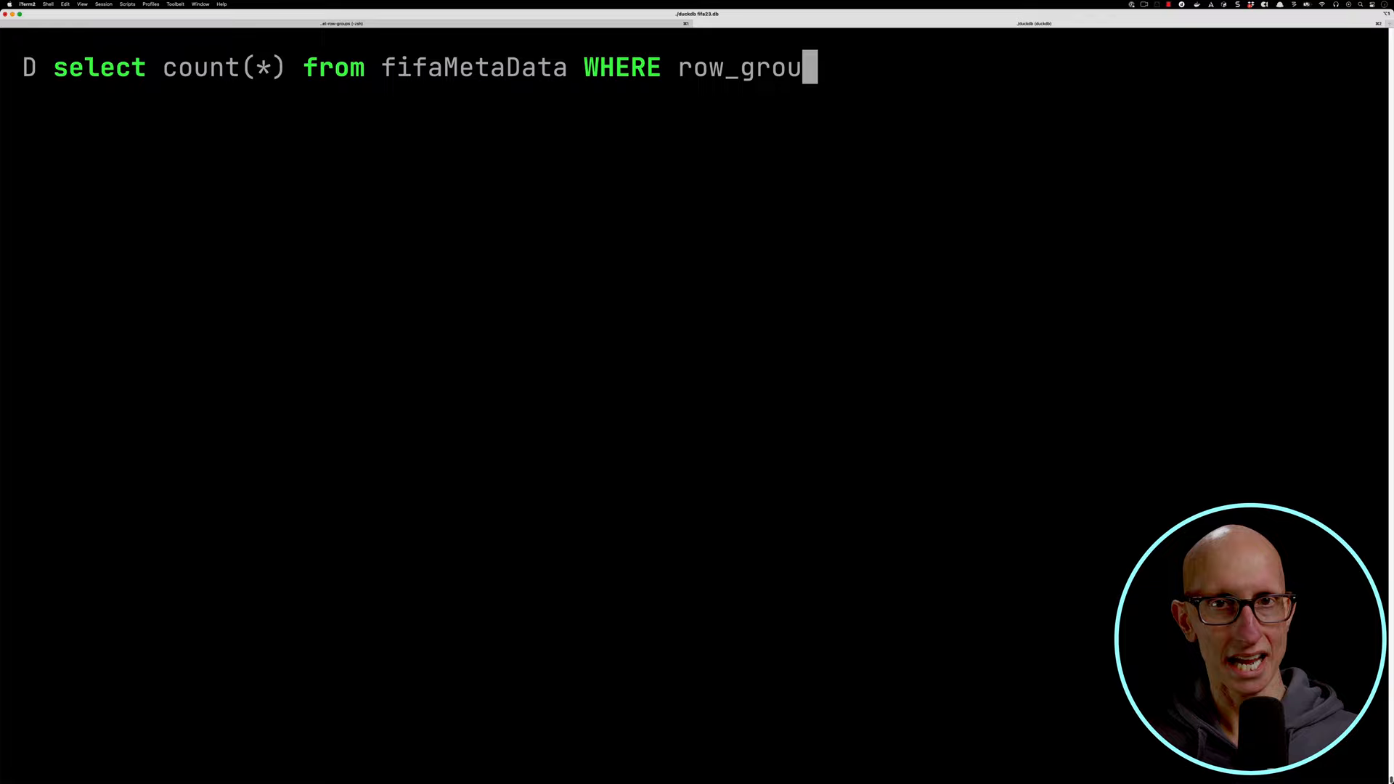
# Step: Count 110 entries for row group 0 and fetch the dob column's stats_min and stats_max there
pyautogui.press('Return')
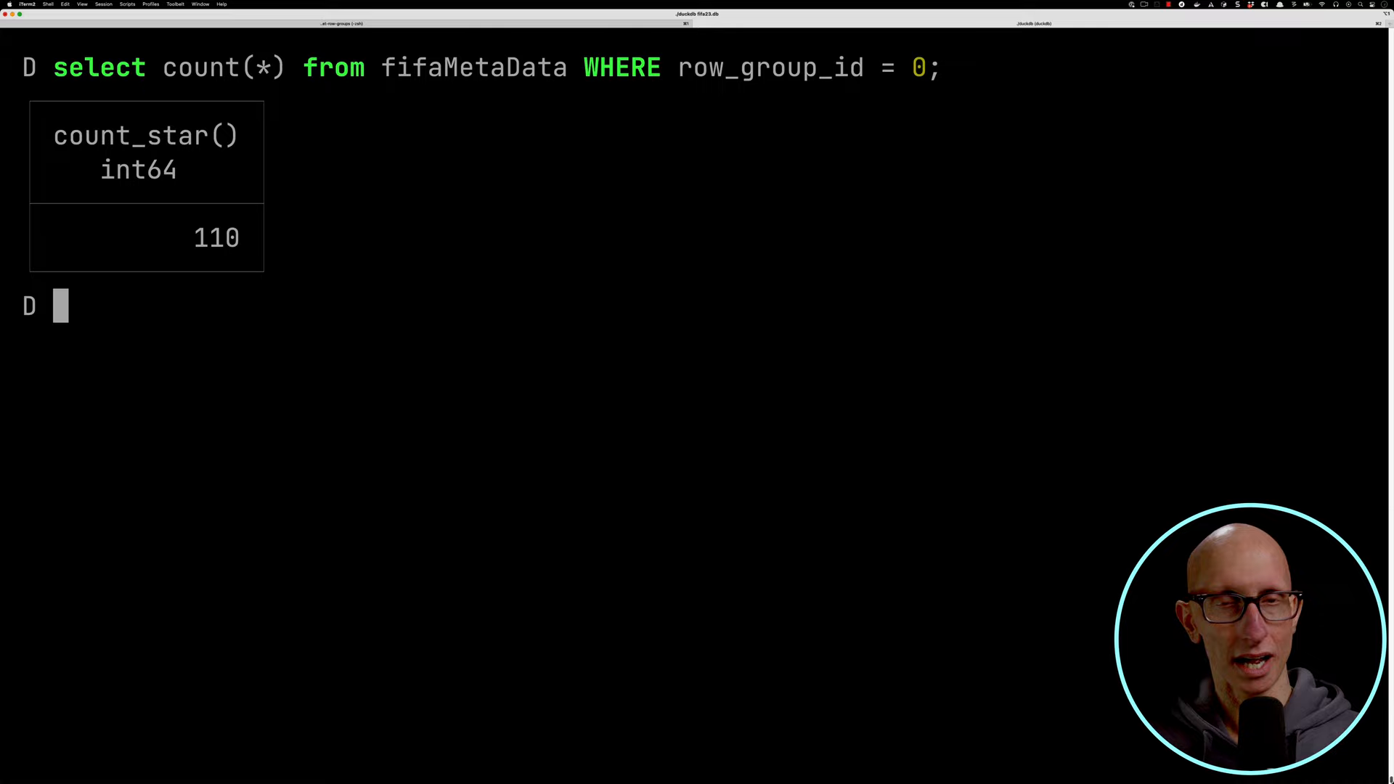
pyautogui.write('select column_id, type, stats_min, stats_max from fifaMetaData WHERE row_')
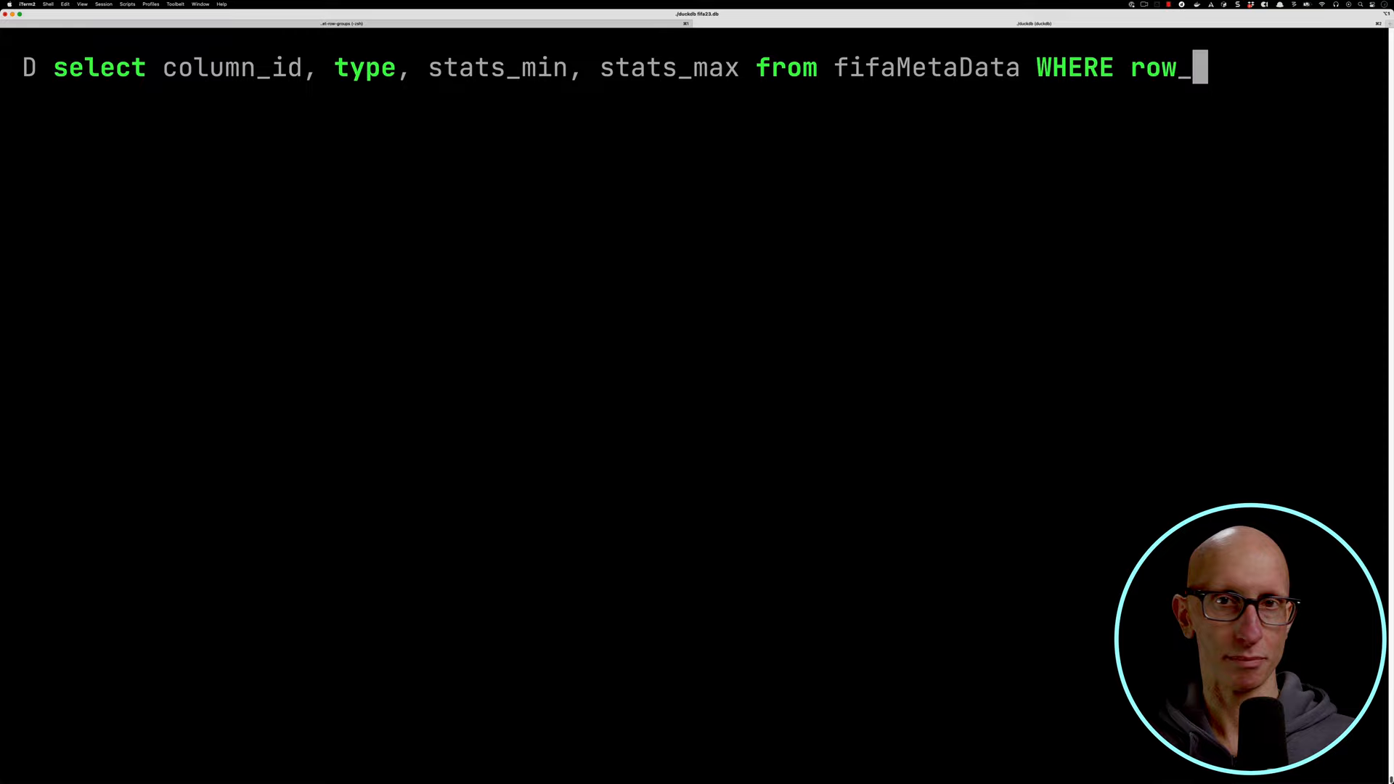
pyautogui.write("group_id = 0 AND path_in_schema = 'dob';")
pyautogui.press('Return')
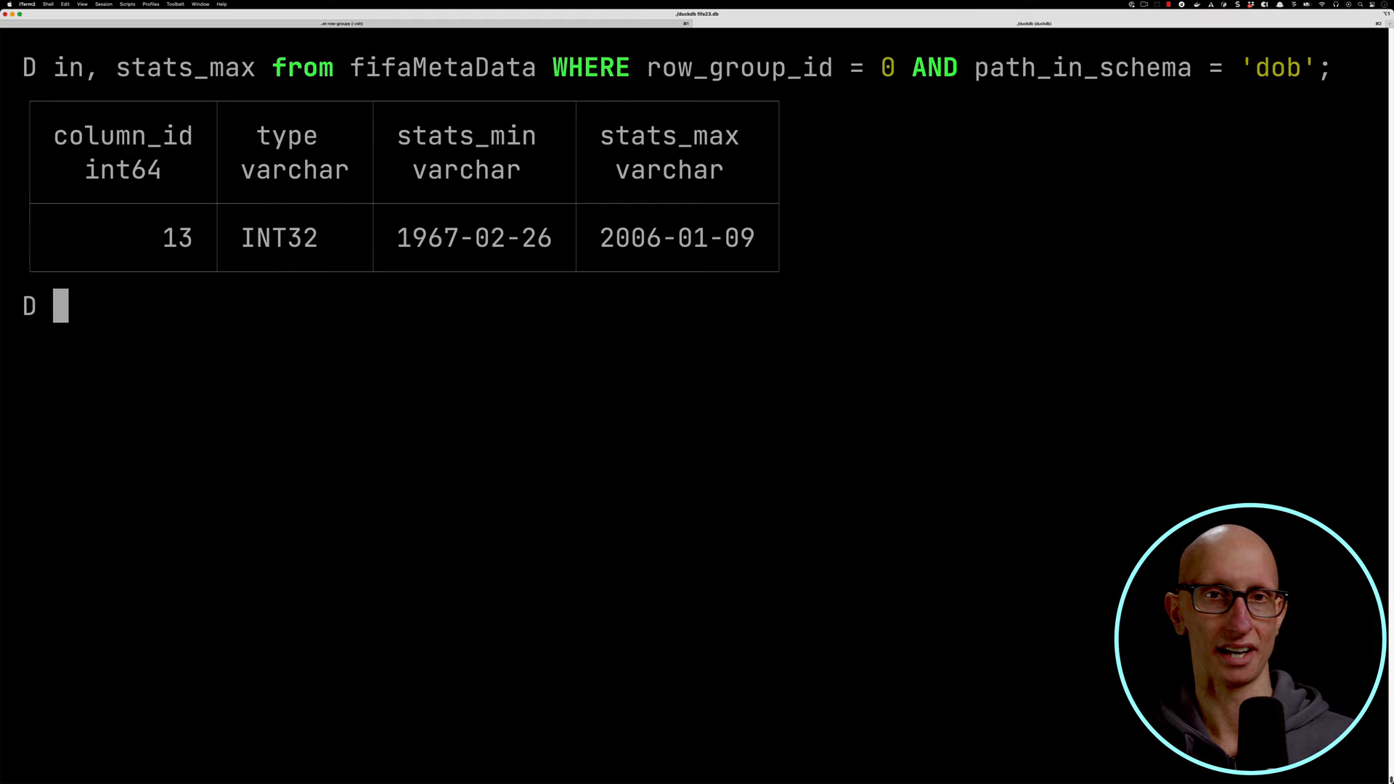
# Step: List stats_min and stats_max per row_group_id for dob, then for nationality_name
pyautogui.press('Return')
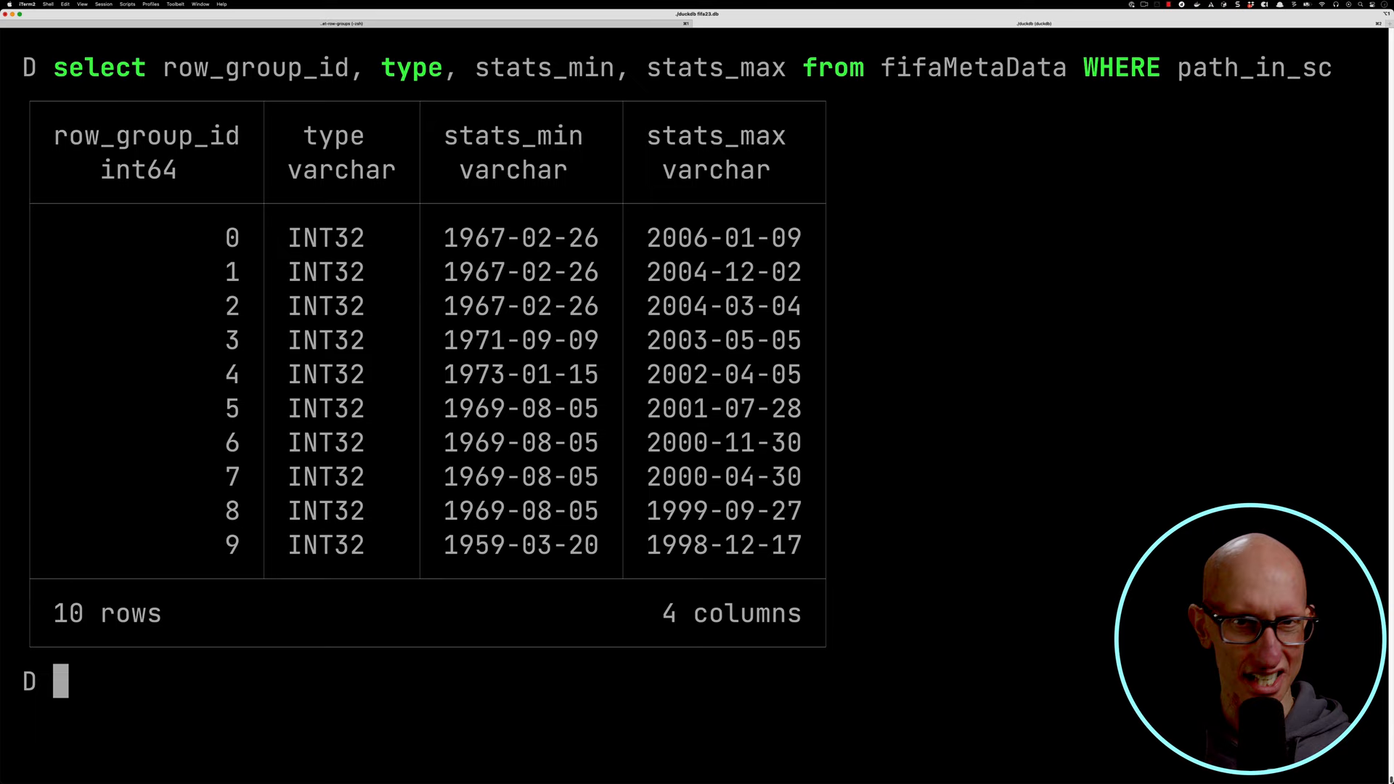
pyautogui.press('Return')
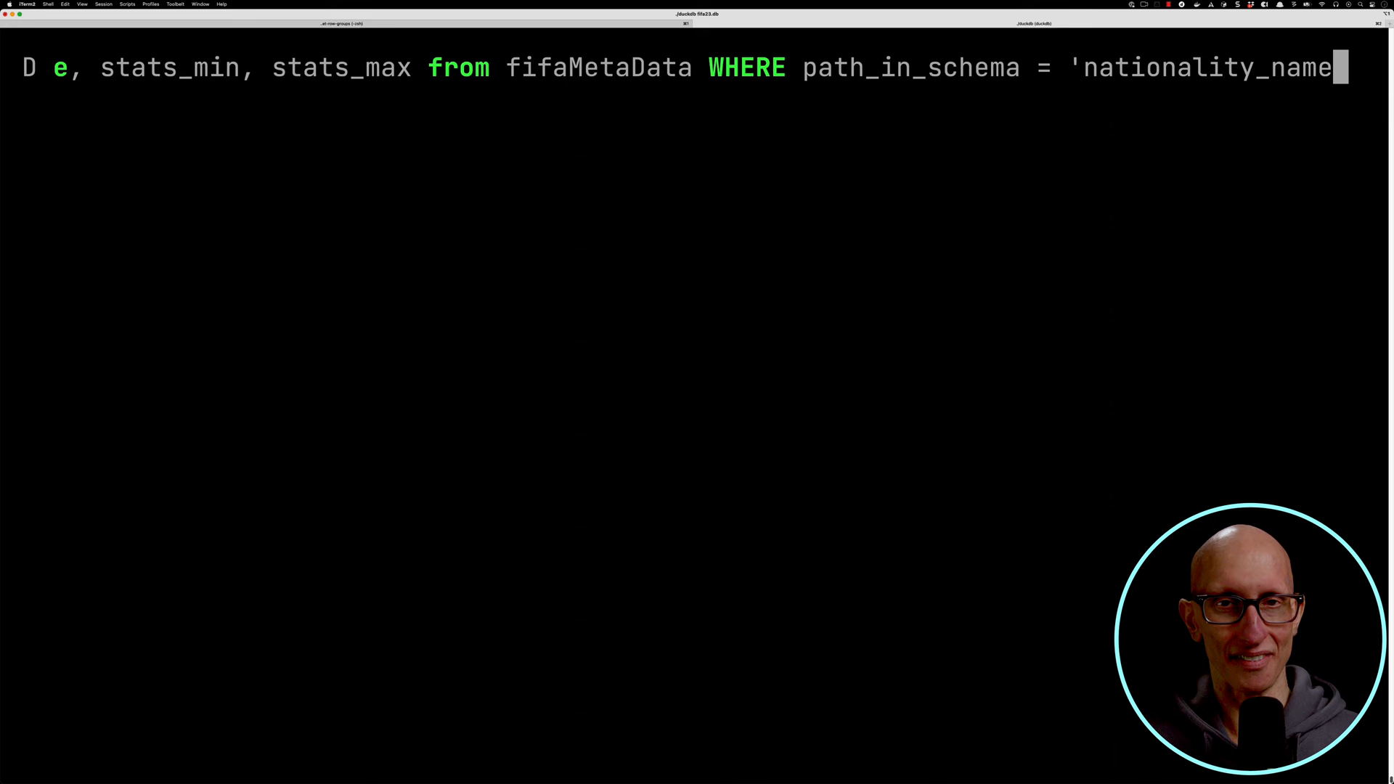
pyautogui.write("';")
pyautogui.press('Return')
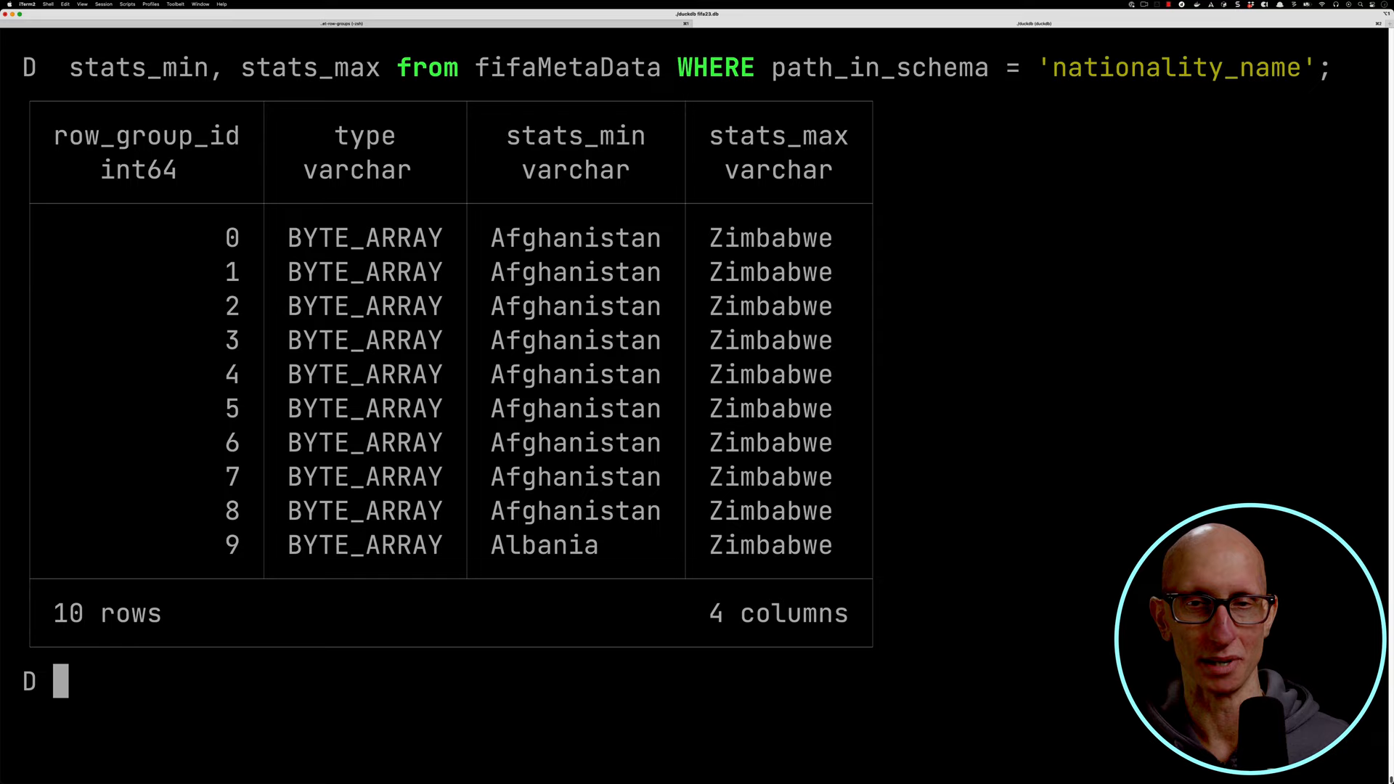